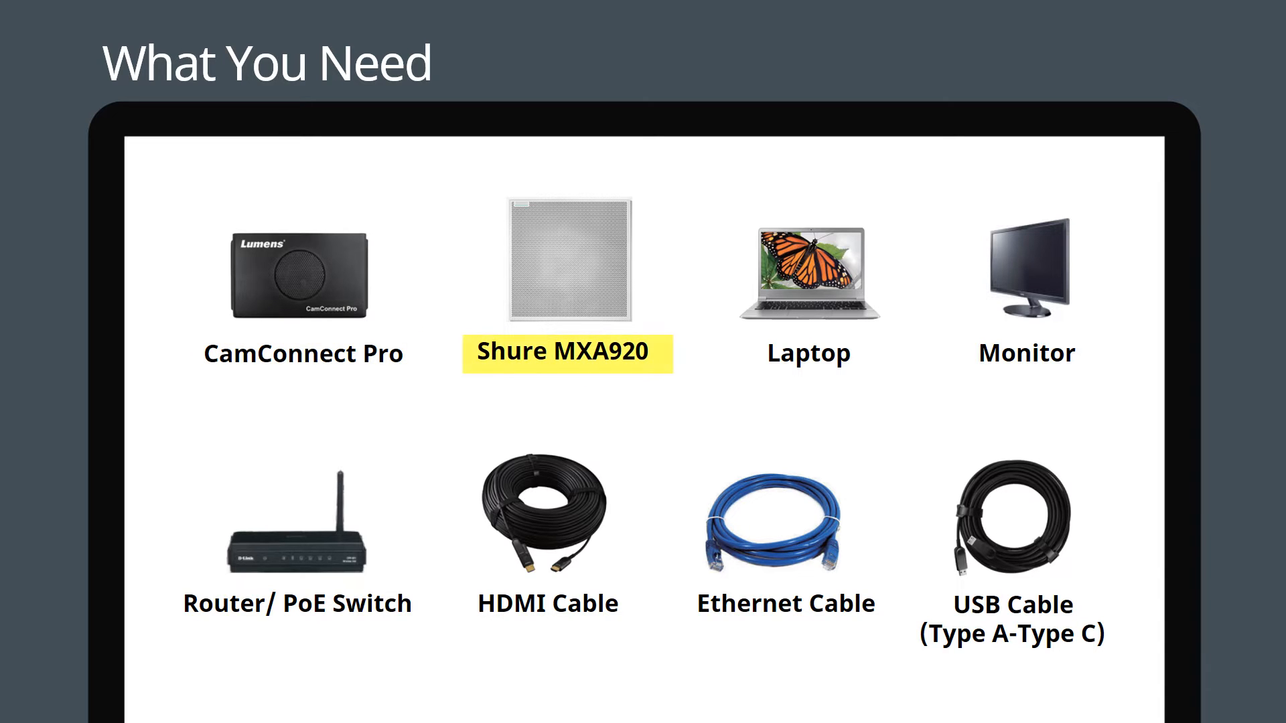
Step: Go to the Shure Web Device Discovery product page and start its download
left_click(1027, 353)
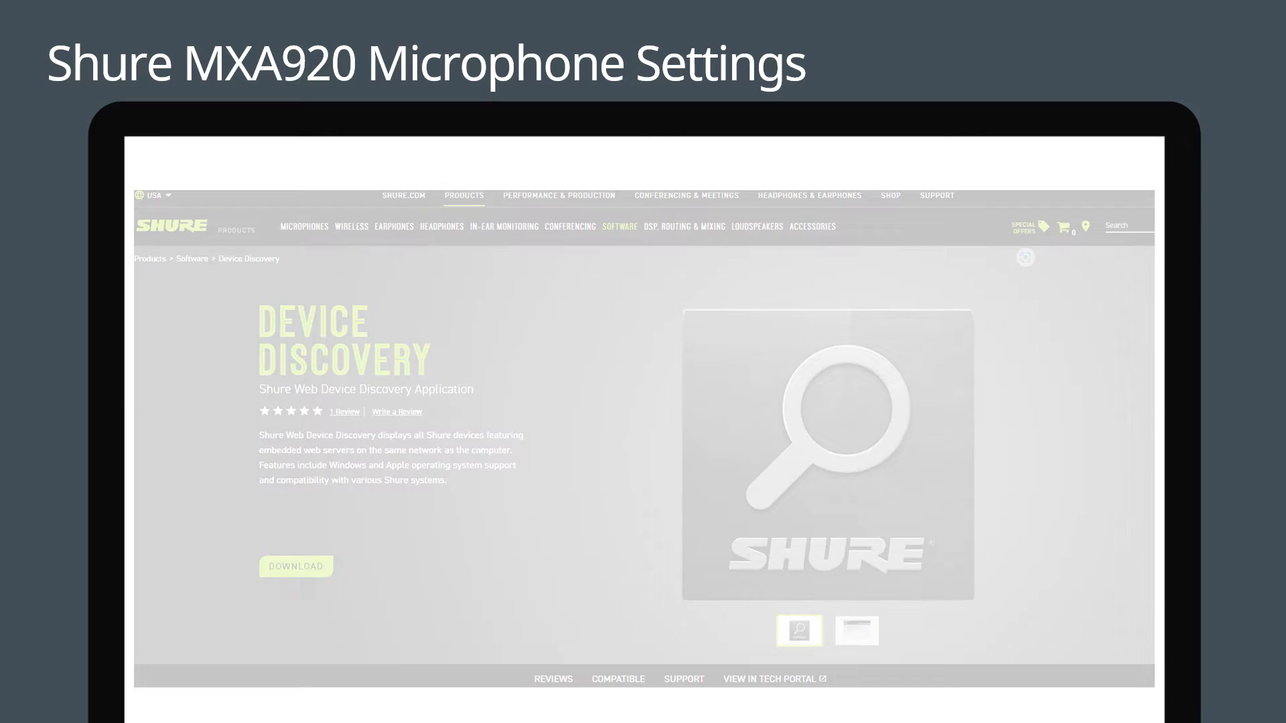
left_click(296, 566)
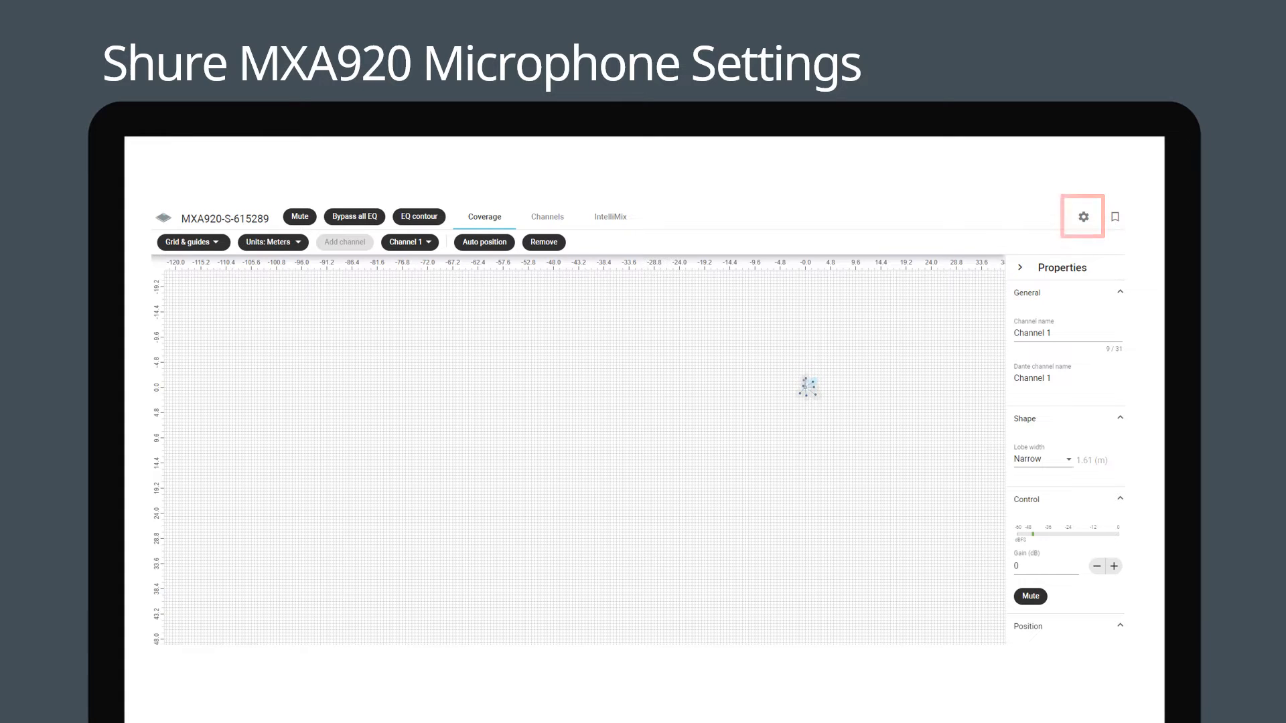
Step: Open the MXA920's Settings > General and confirm Automatic coverage is Off
left_click(1082, 216)
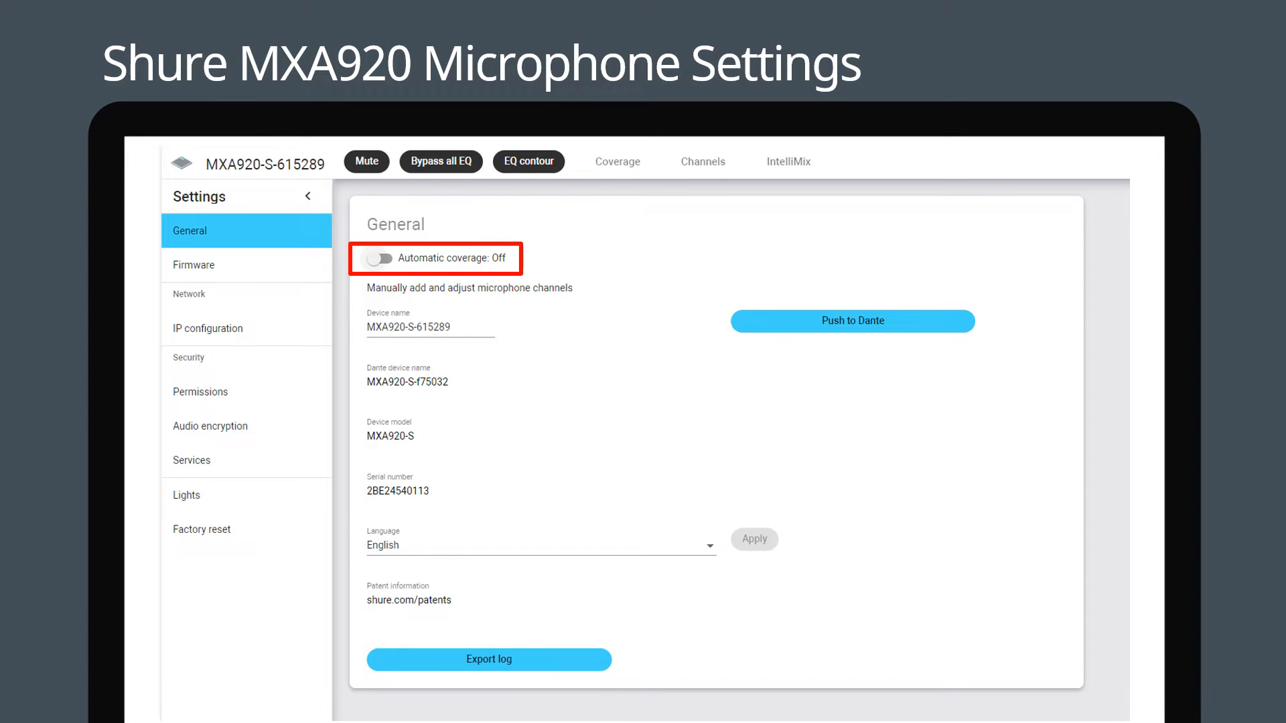
left_click(617, 161)
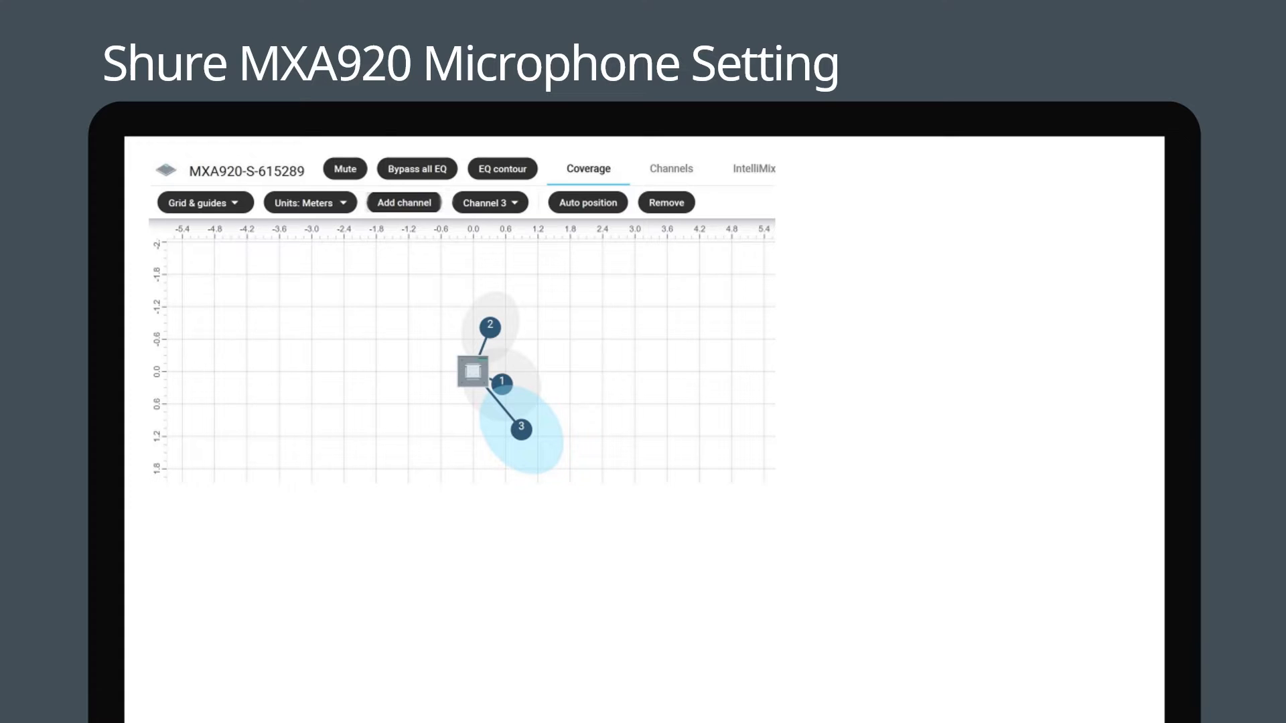
Step: Add coverage channels and position lobes 1, 2 and 3 on the grid
left_click(404, 202)
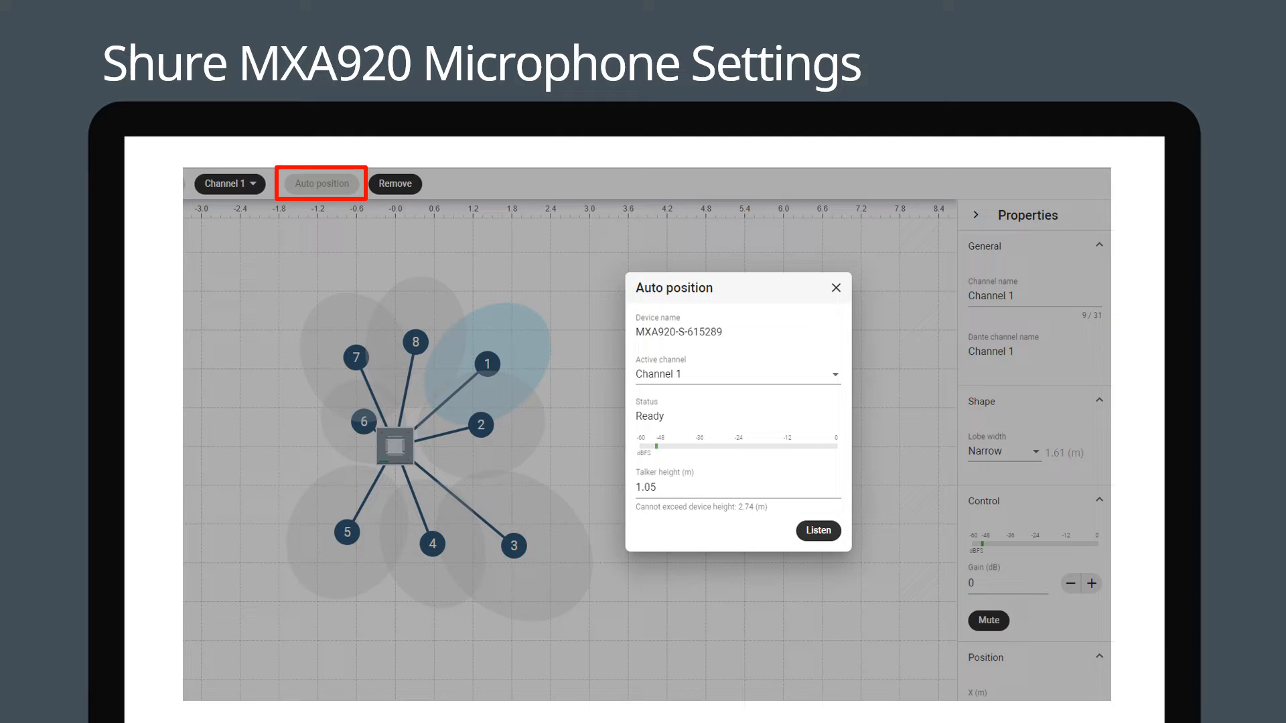
Step: Run Auto position for Channel 1 at 1.05 m talker height and start listening
left_click(321, 183)
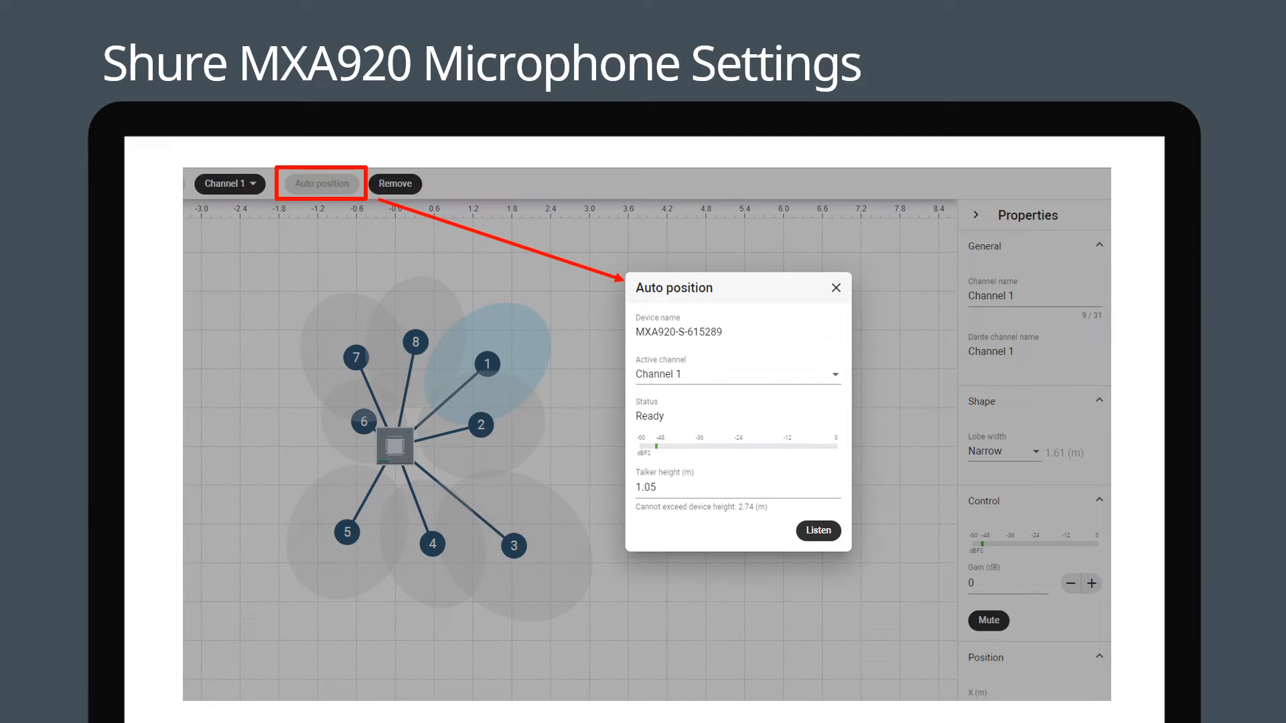
left_click(818, 531)
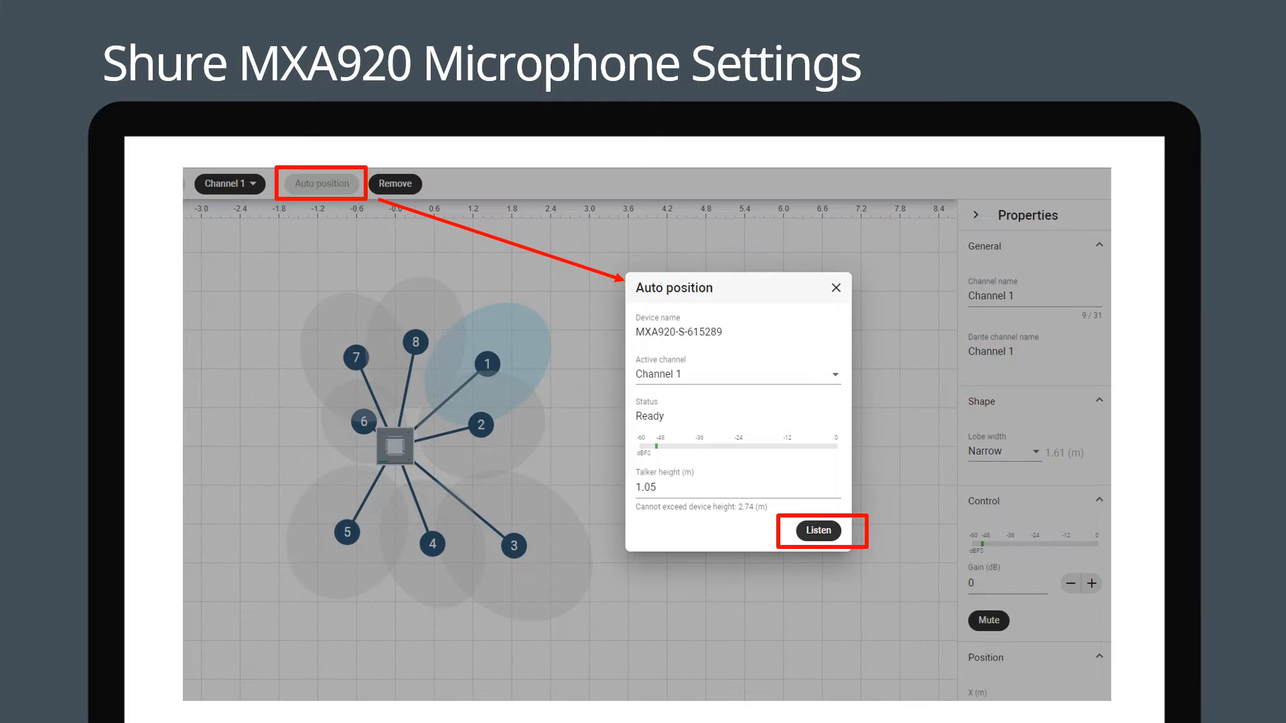
left_click(818, 531)
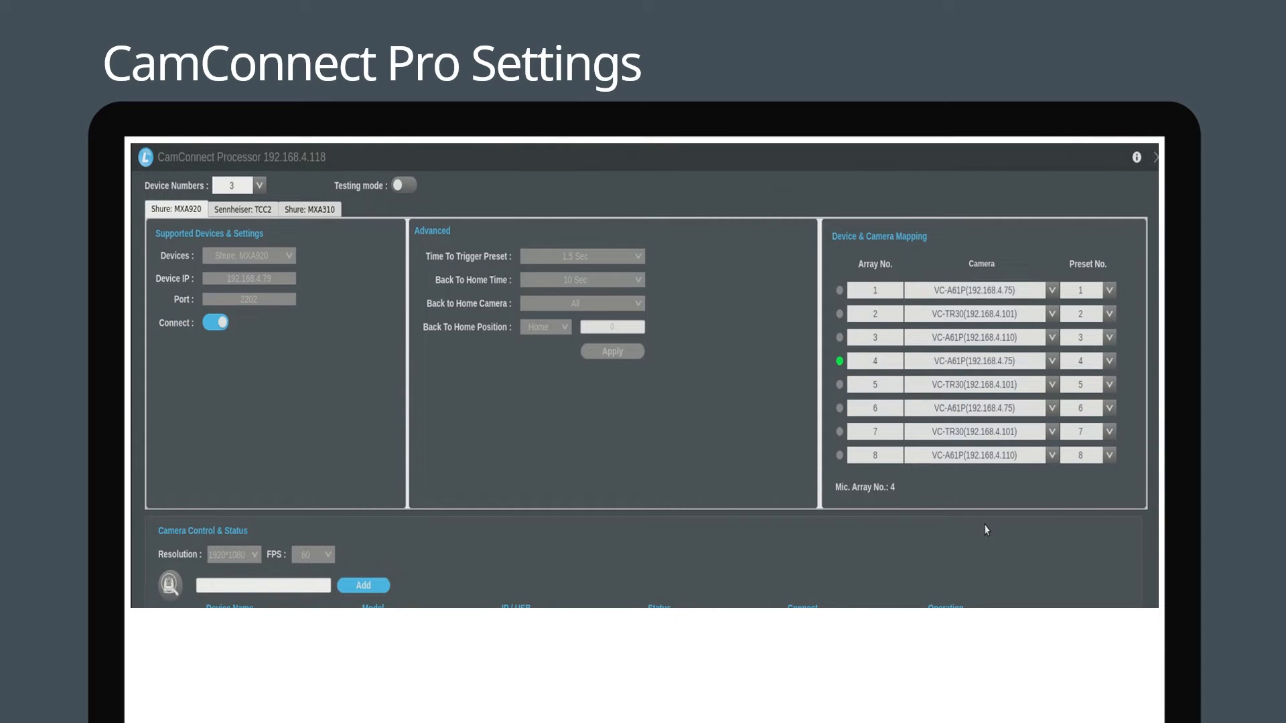
Step: Check the processor version and updates, then connect the MXA920 by Device IP
left_click(1135, 158)
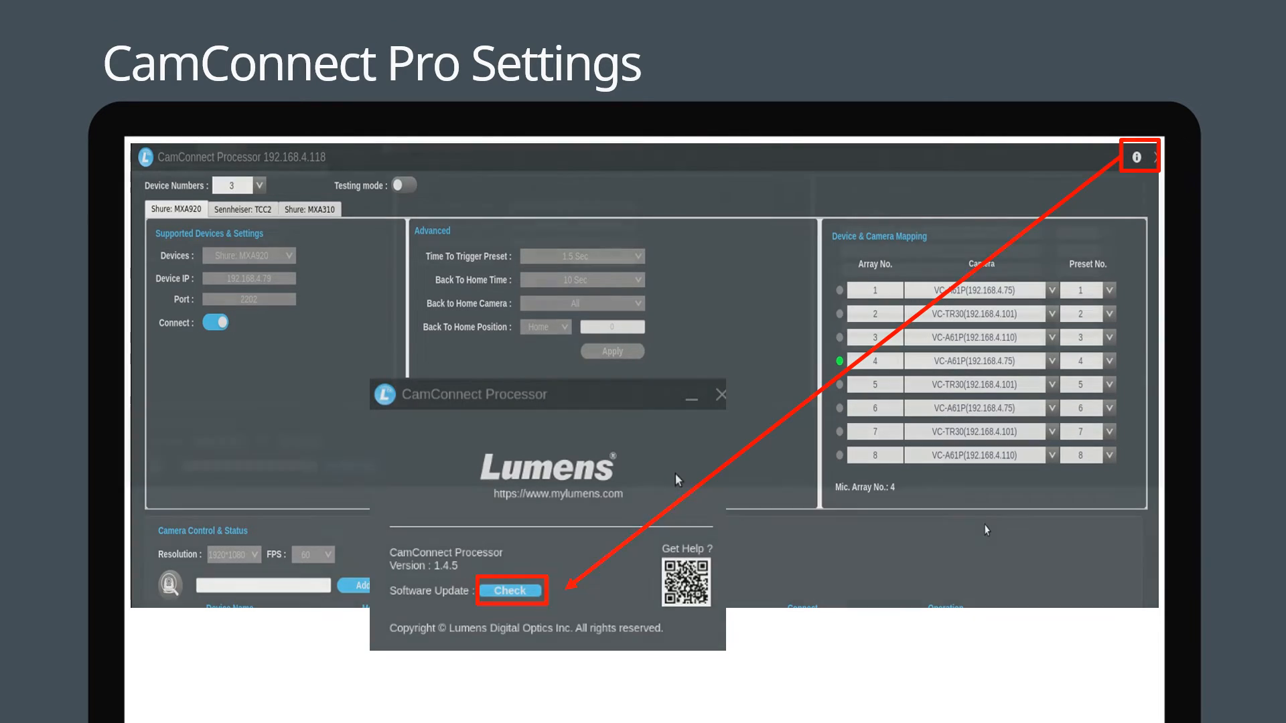
left_click(721, 395)
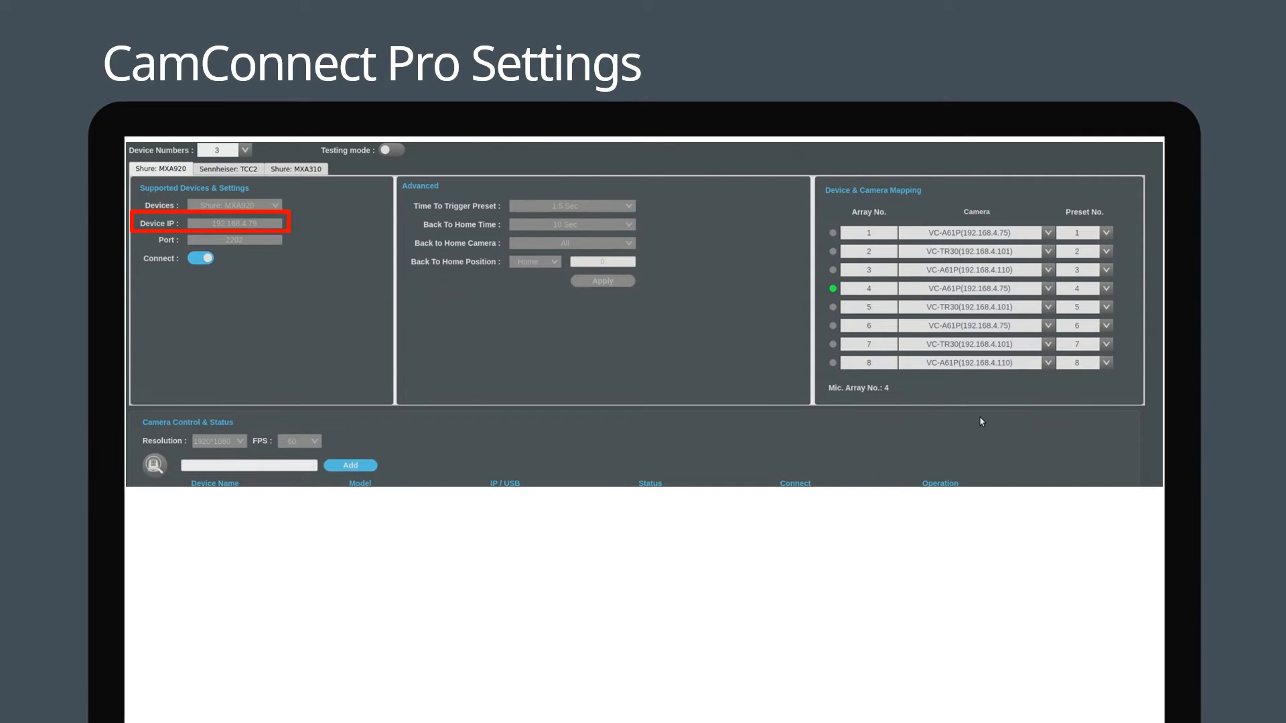
left_click(200, 258)
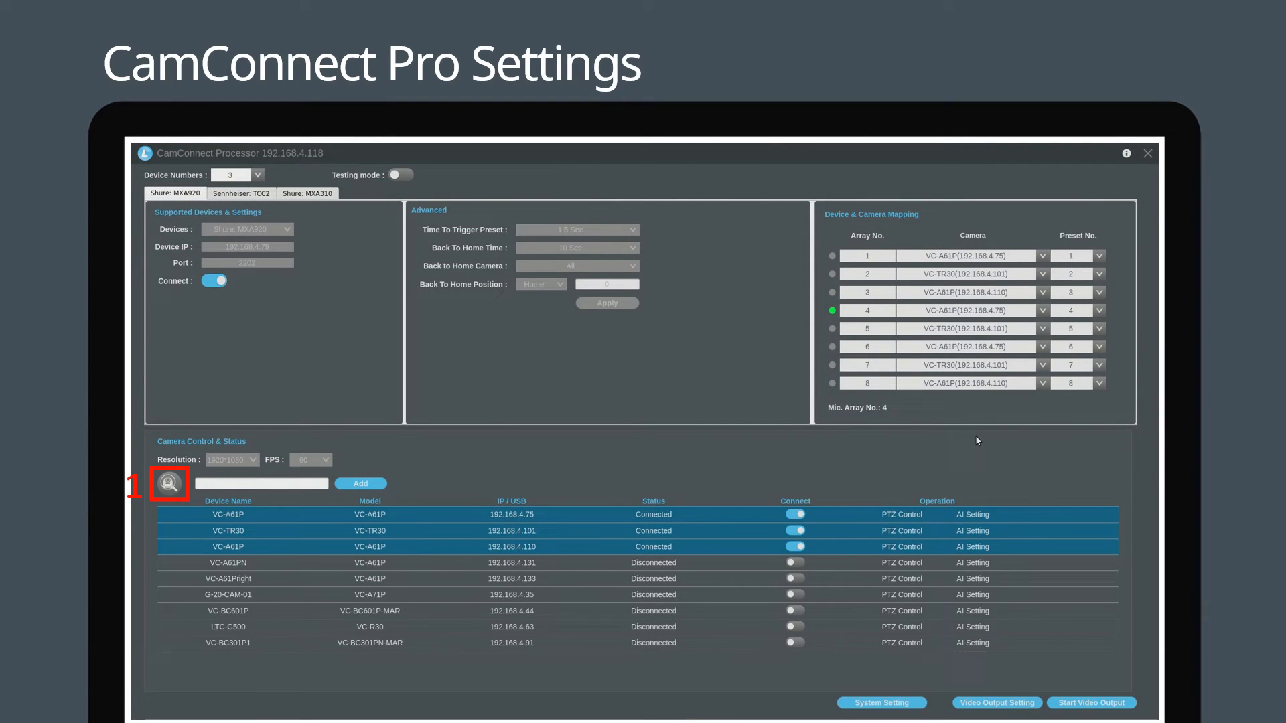
Step: Search for cameras, connect three, and map arrays 1–8 to camera presets
left_click(795, 514)
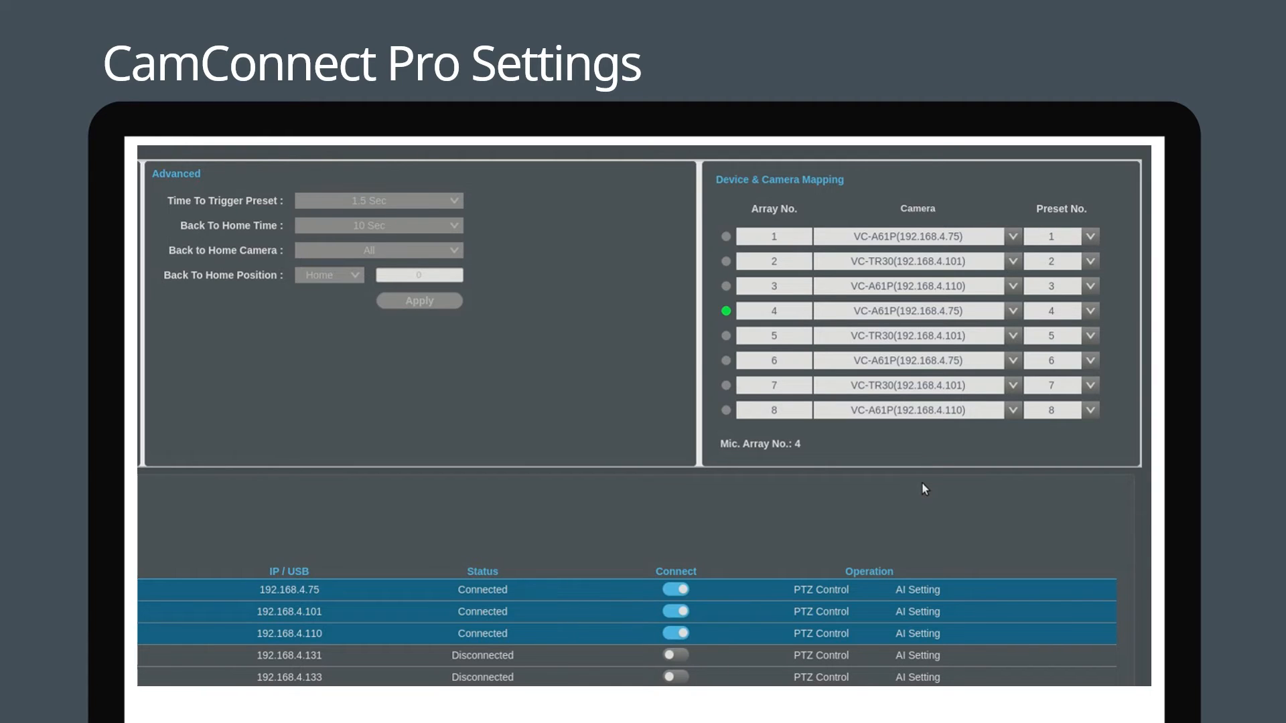
left_click(725, 310)
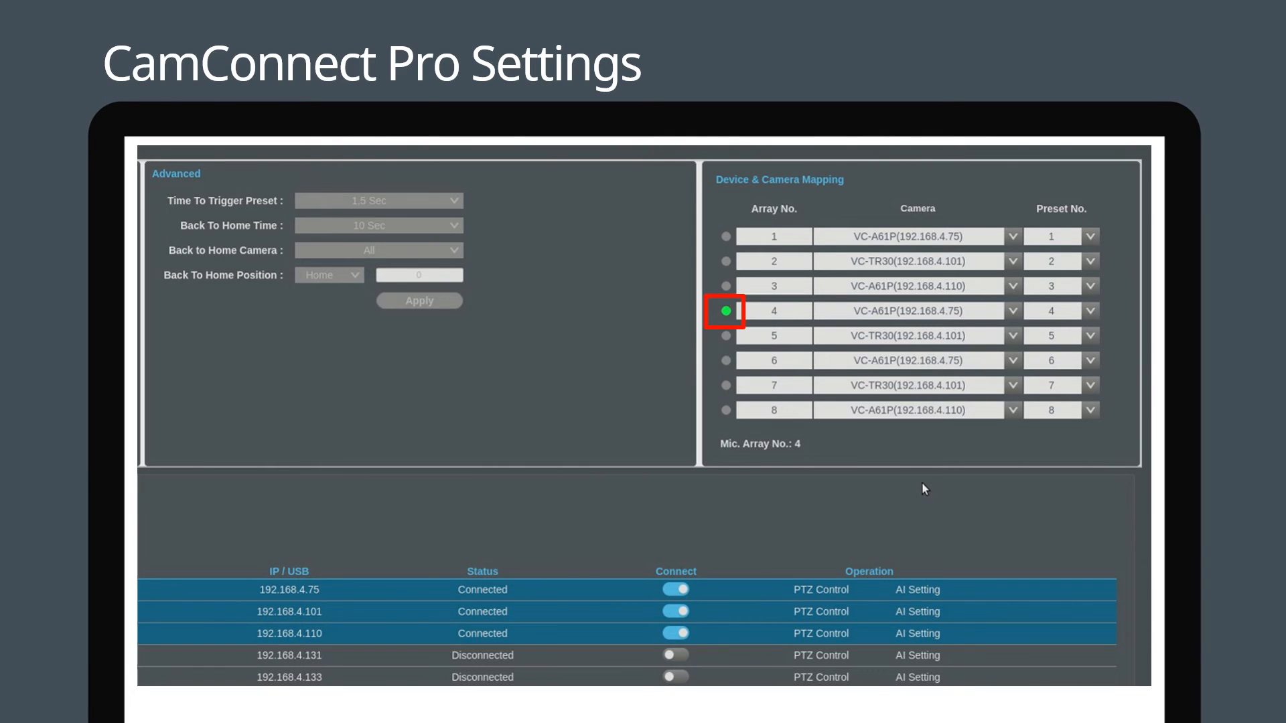
Step: Open PTZ Control for a connected camera and recall its first preset
left_click(821, 590)
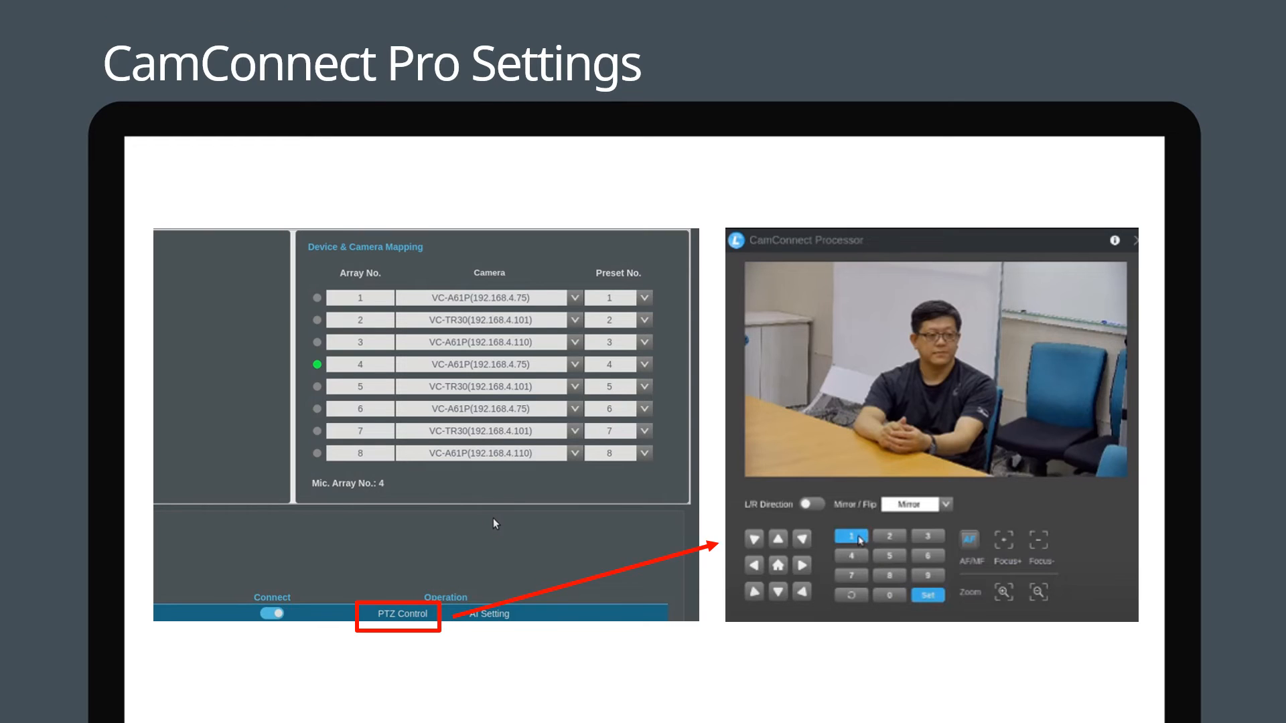
left_click(927, 595)
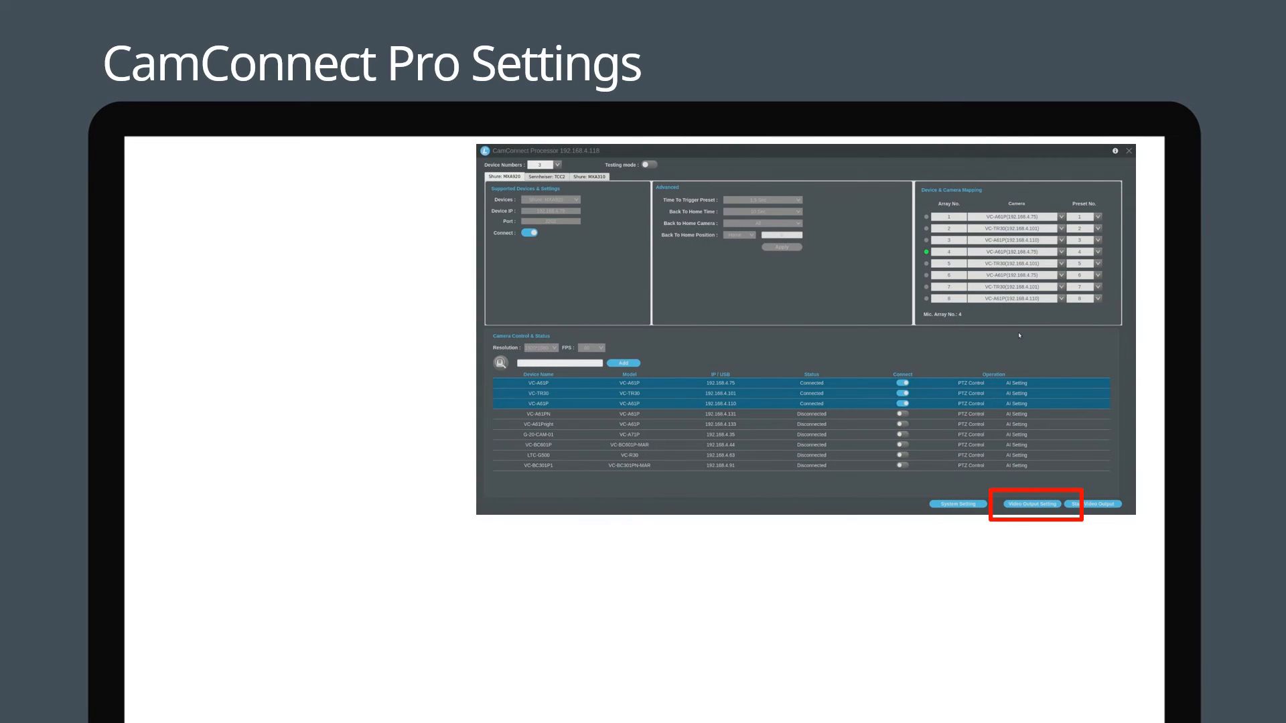
Step: Set Video Output Mode to HDMI with Seamless Switching enabled
left_click(1031, 504)
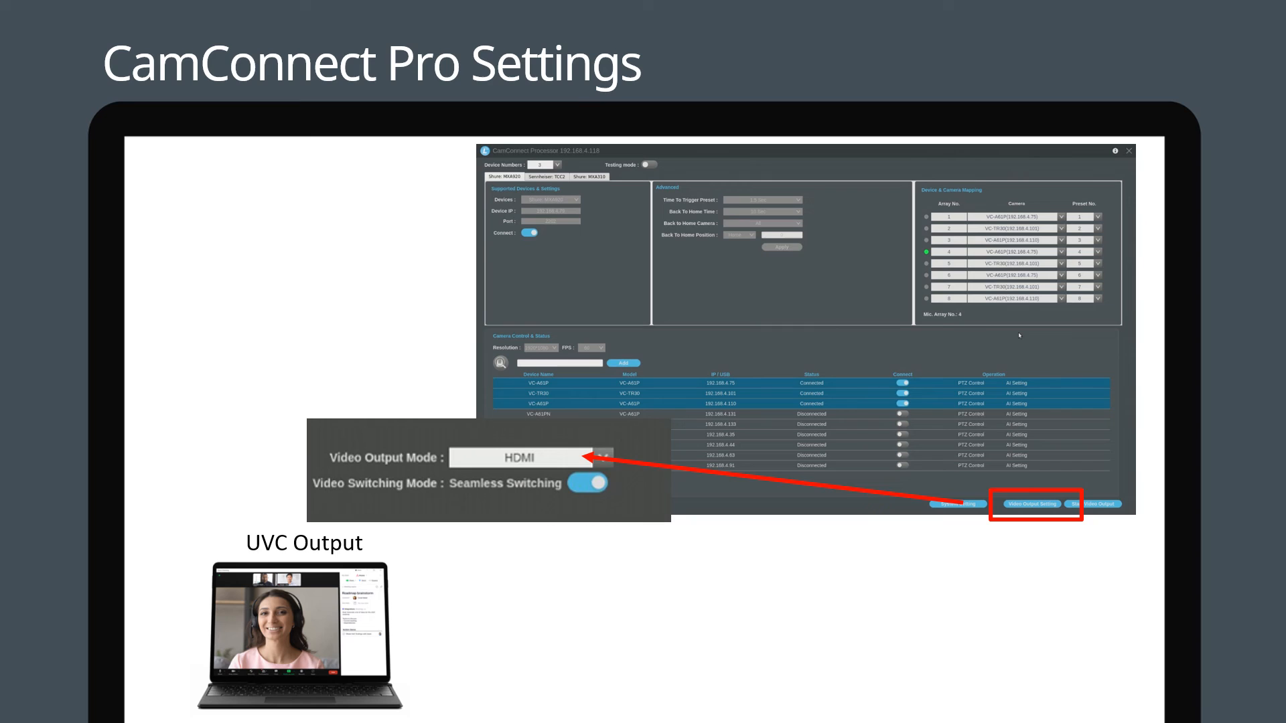